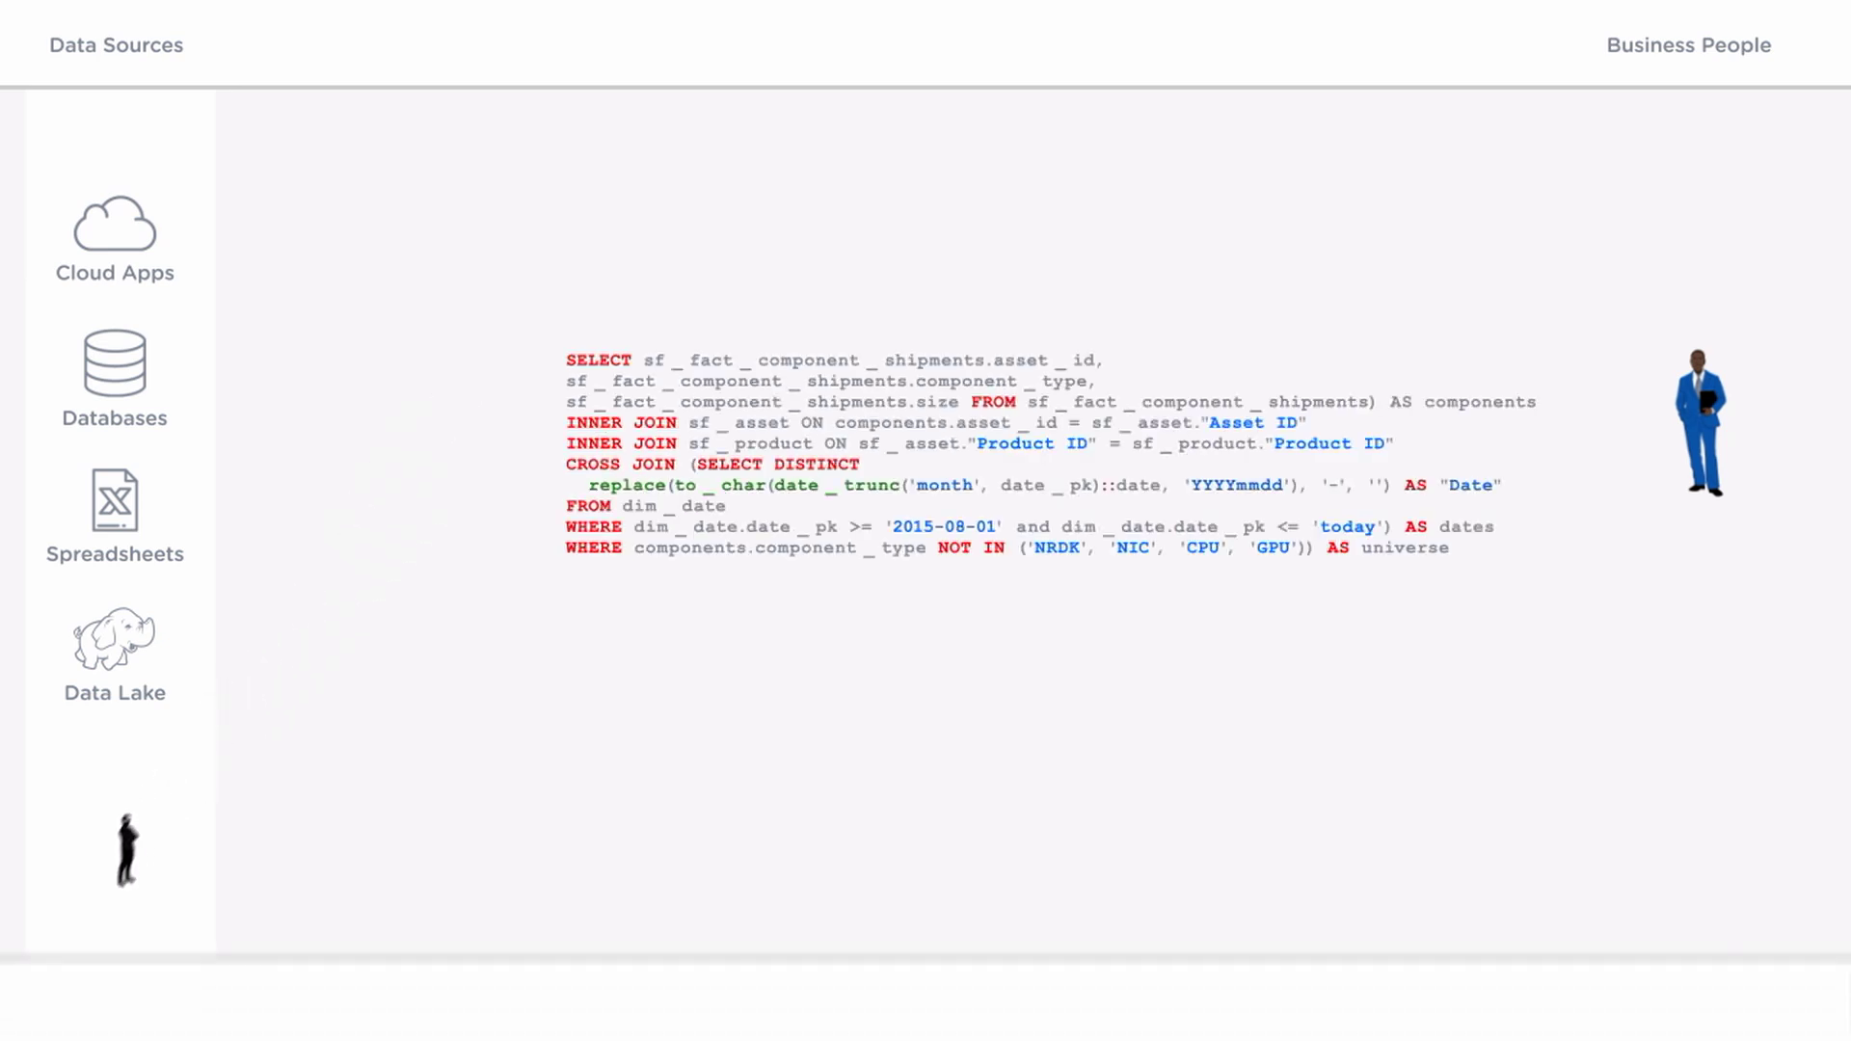
Advance the animation through Tables and ETL & Data Prep into the Data Warehouse stage
click(313, 45)
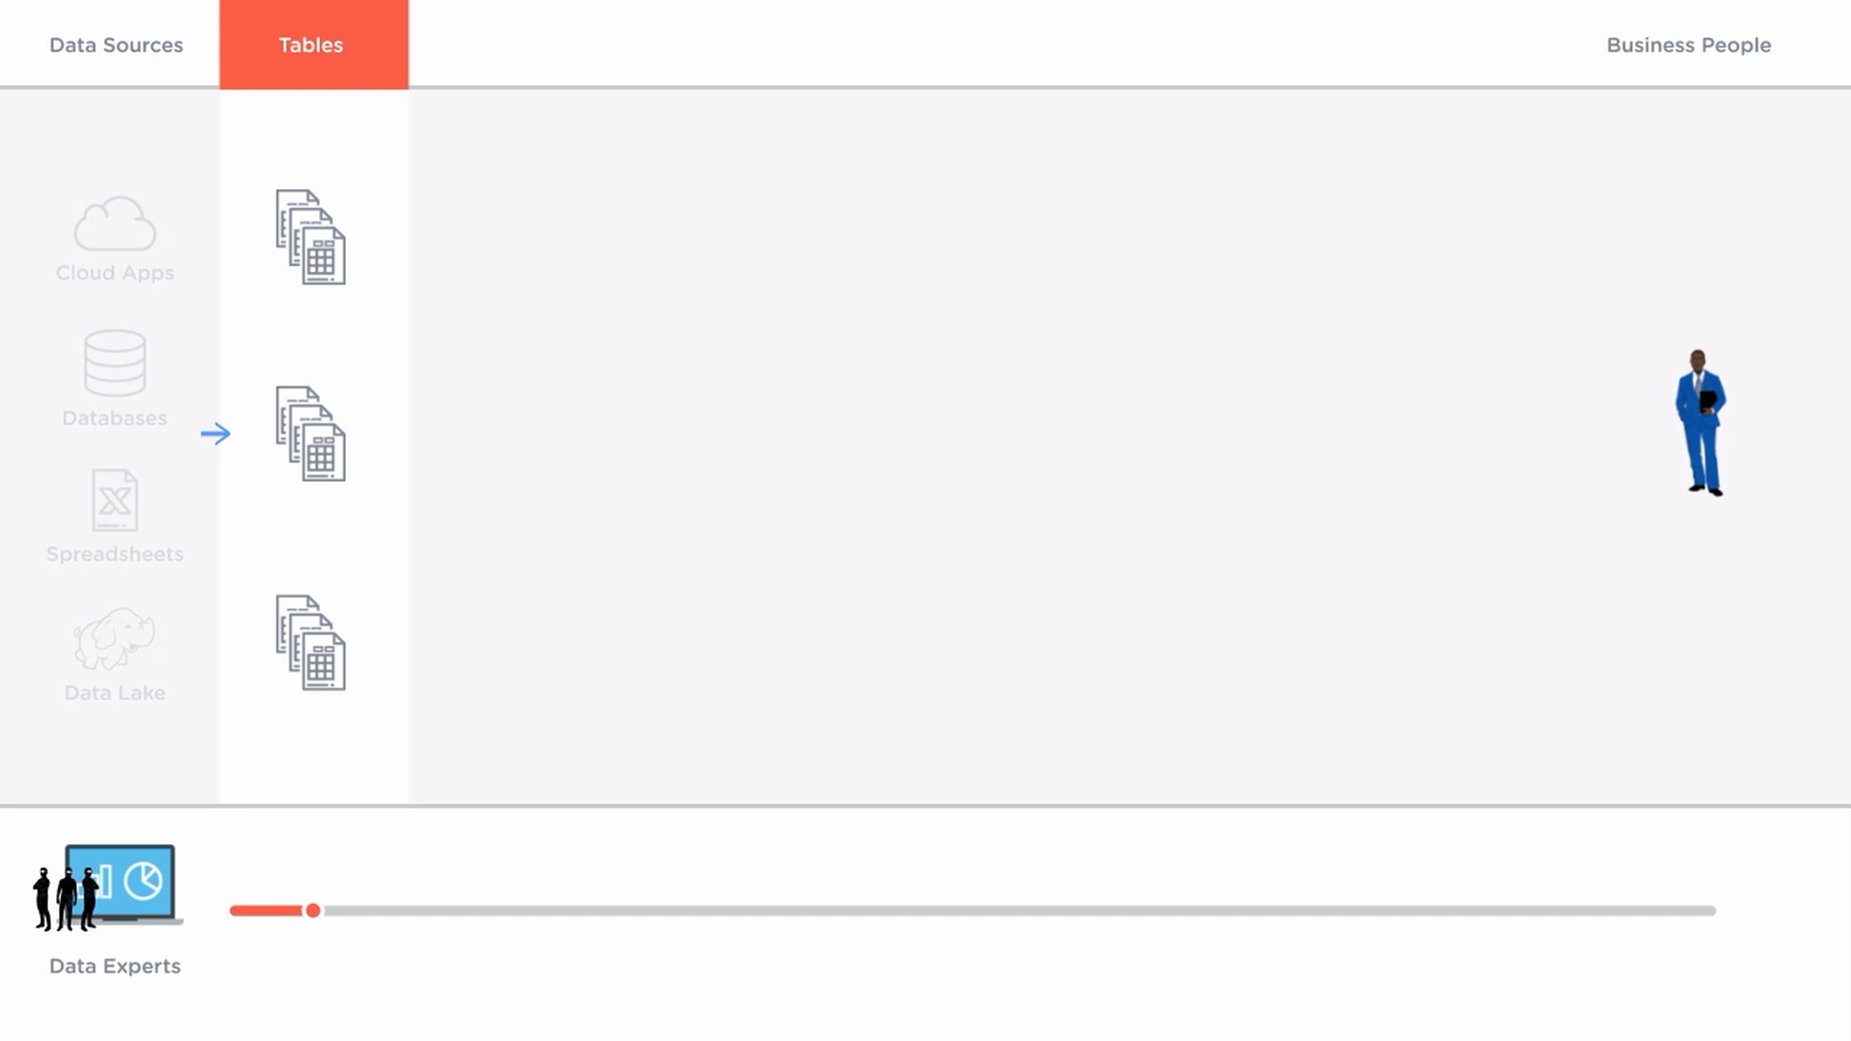
click(783, 44)
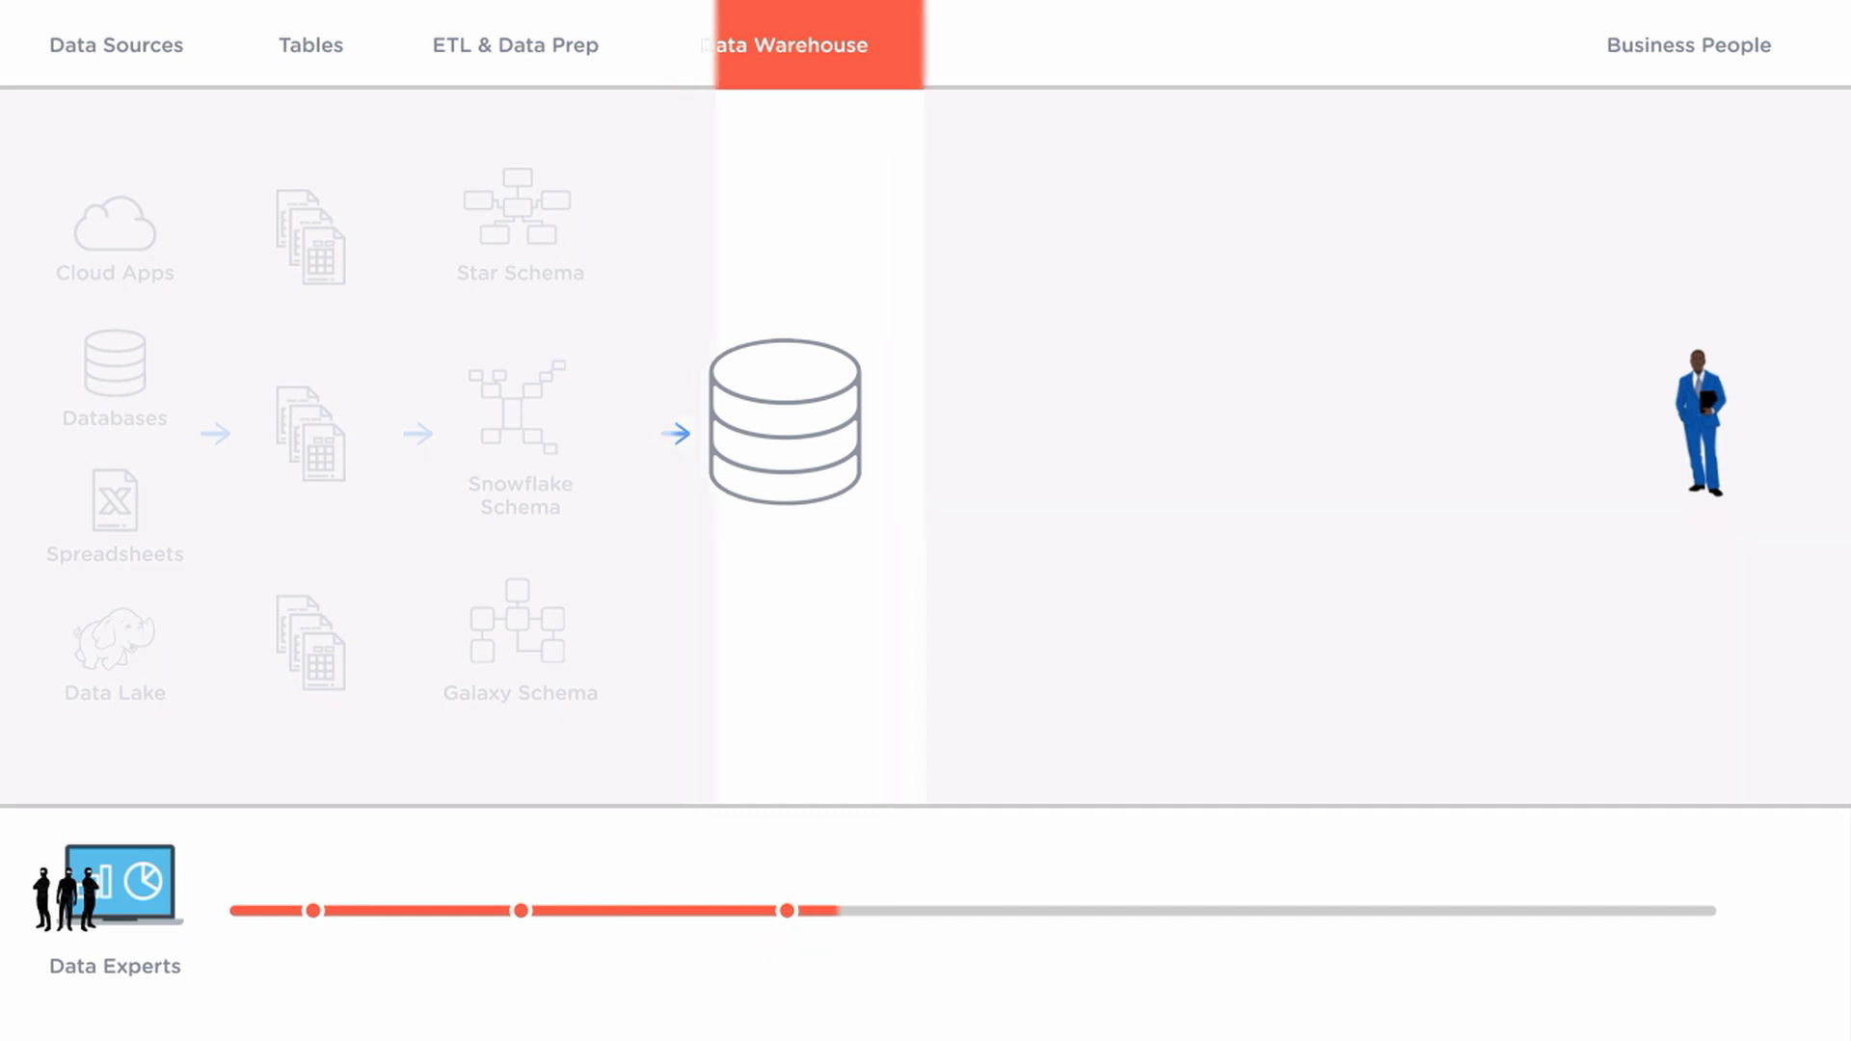
Advance the animation through Data Marts and Cubes & Views to the 2+ Months marker
click(1005, 44)
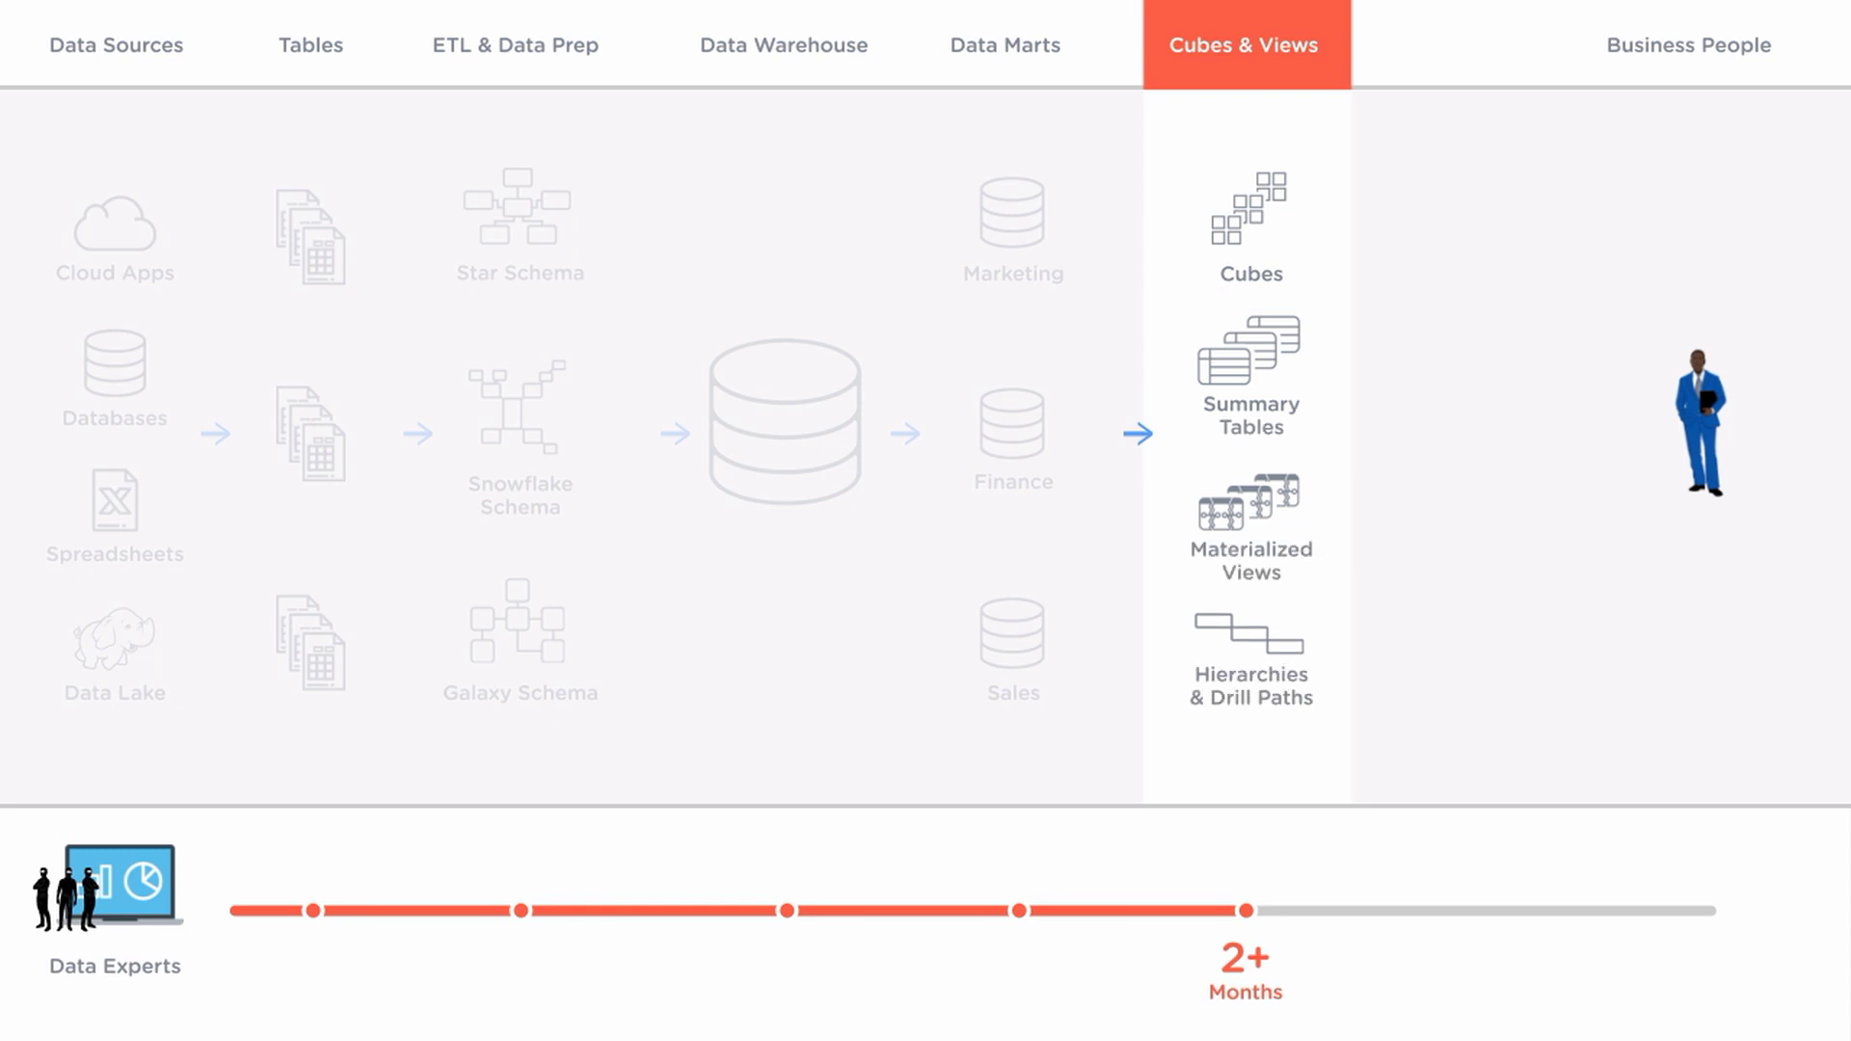
click(1472, 45)
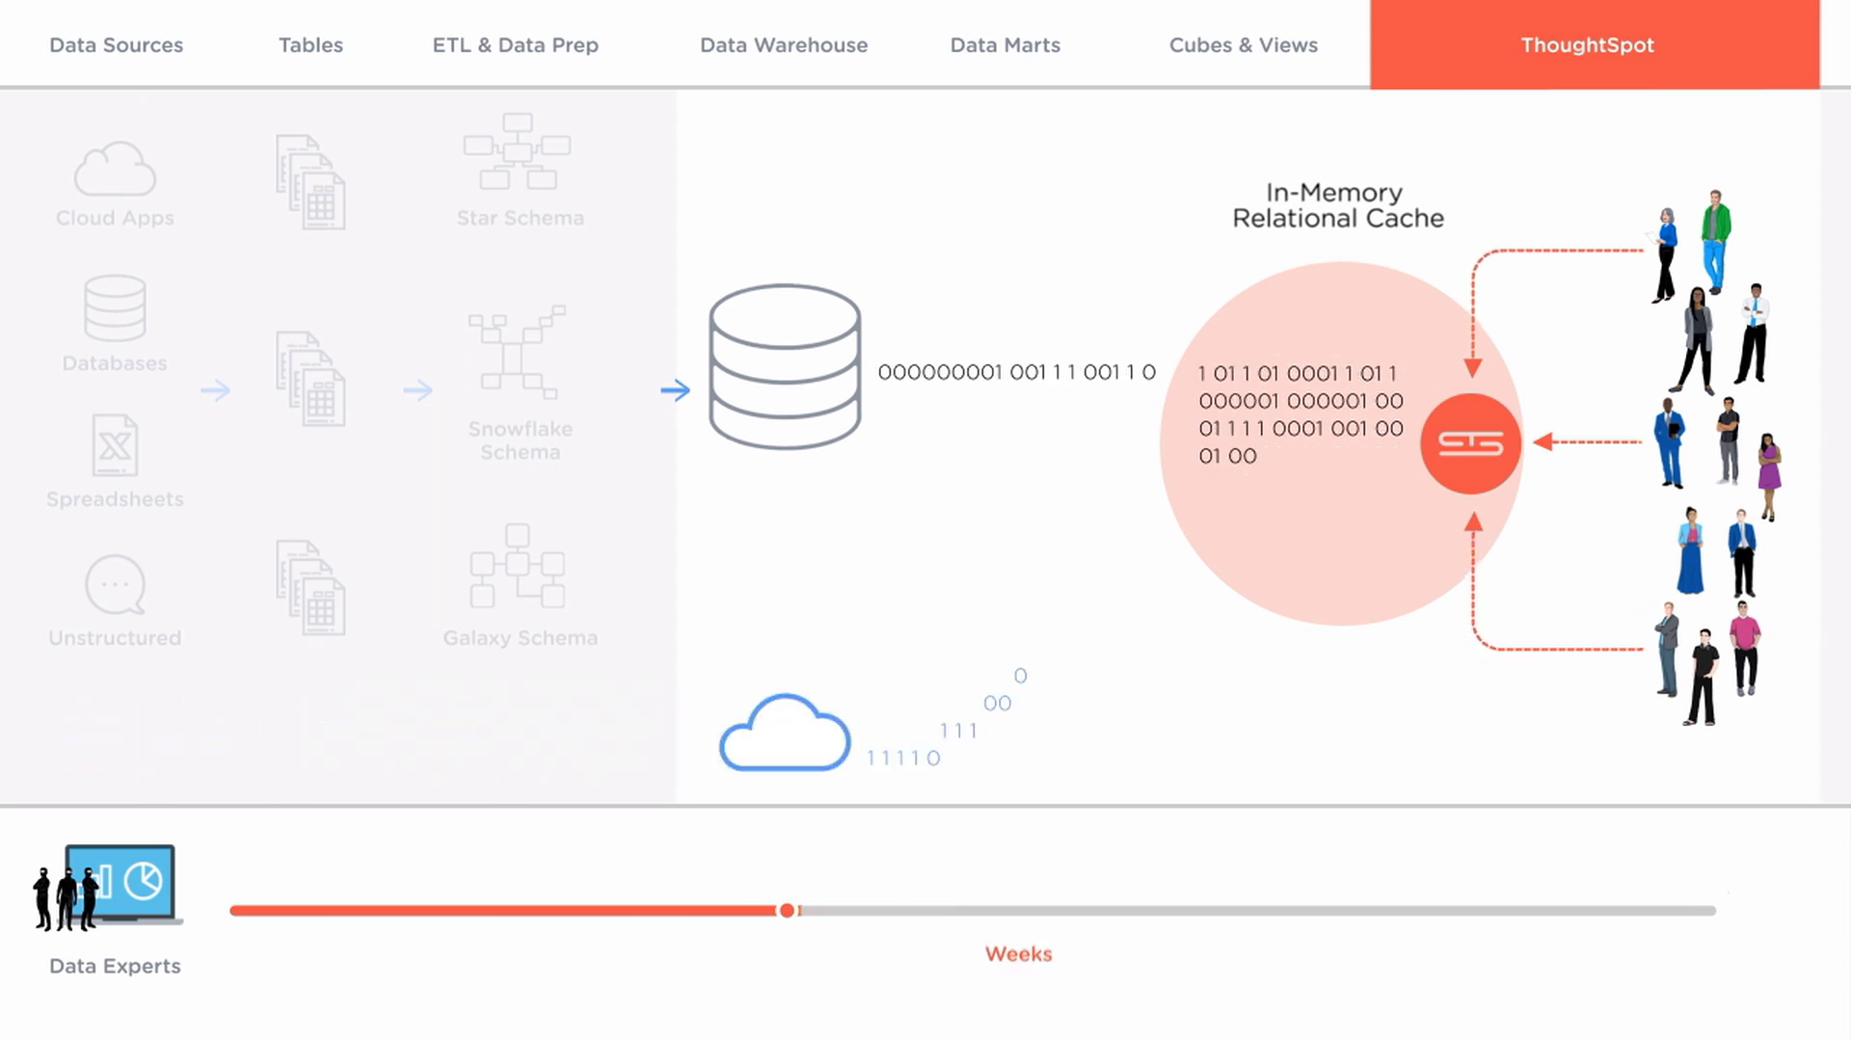
Advance to the ThoughtSpot In-Memory Relational Cache stage with the Weeks timeline
click(1588, 45)
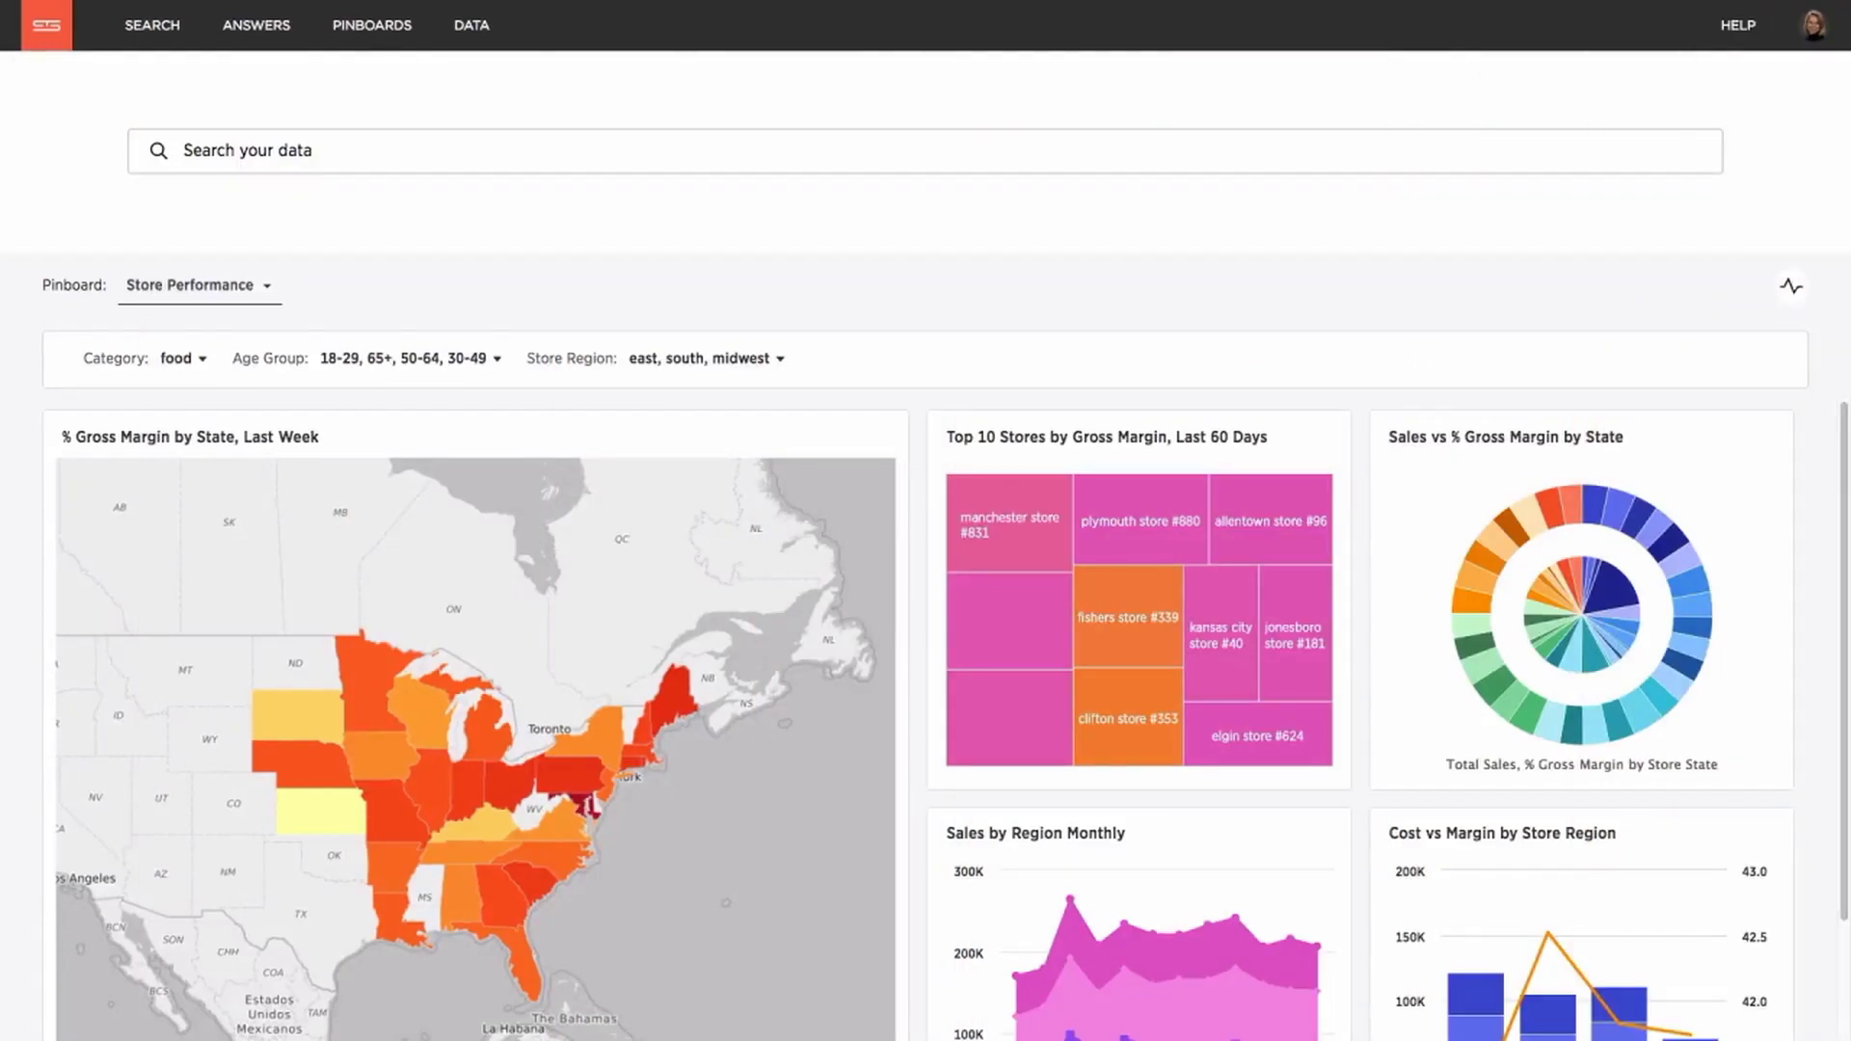
Search 'sales east department monthly last 2 years' and drill November 2016 bakery sales down by Store State as a geo map
click(150, 25)
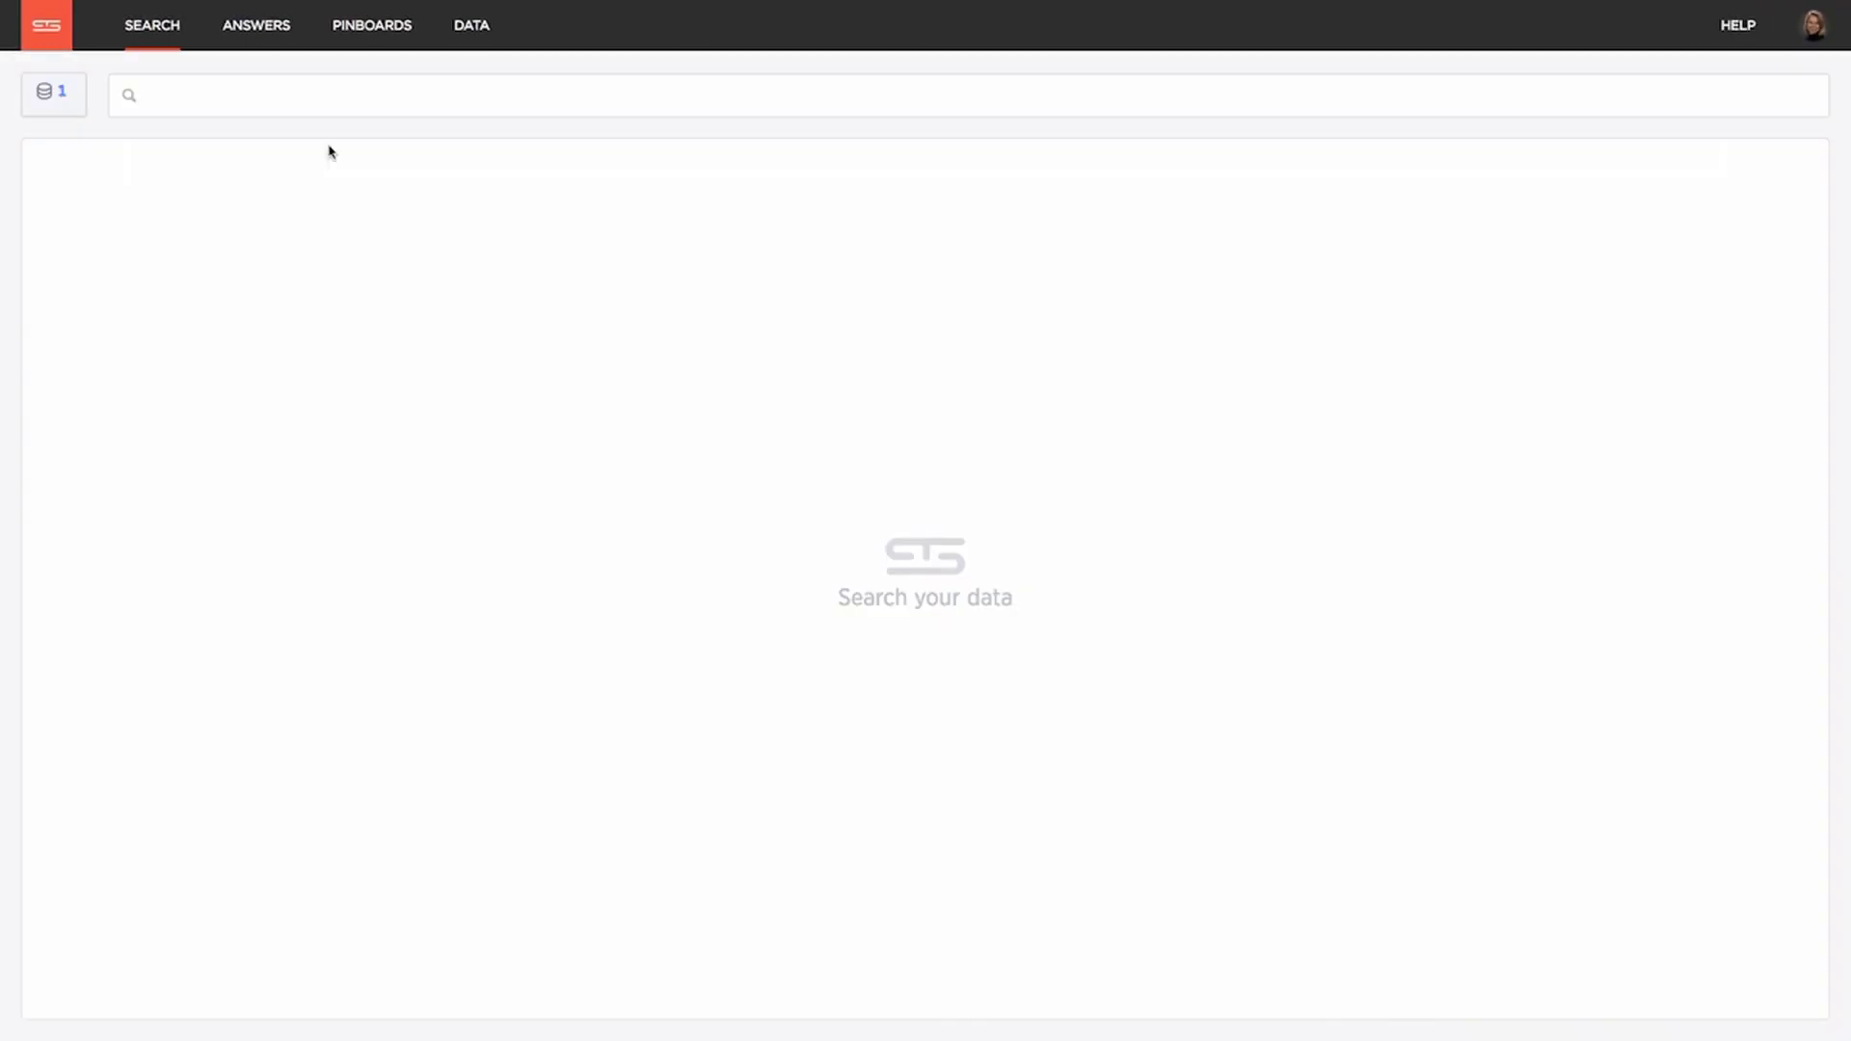
text(sales east department monthly last 2 years)
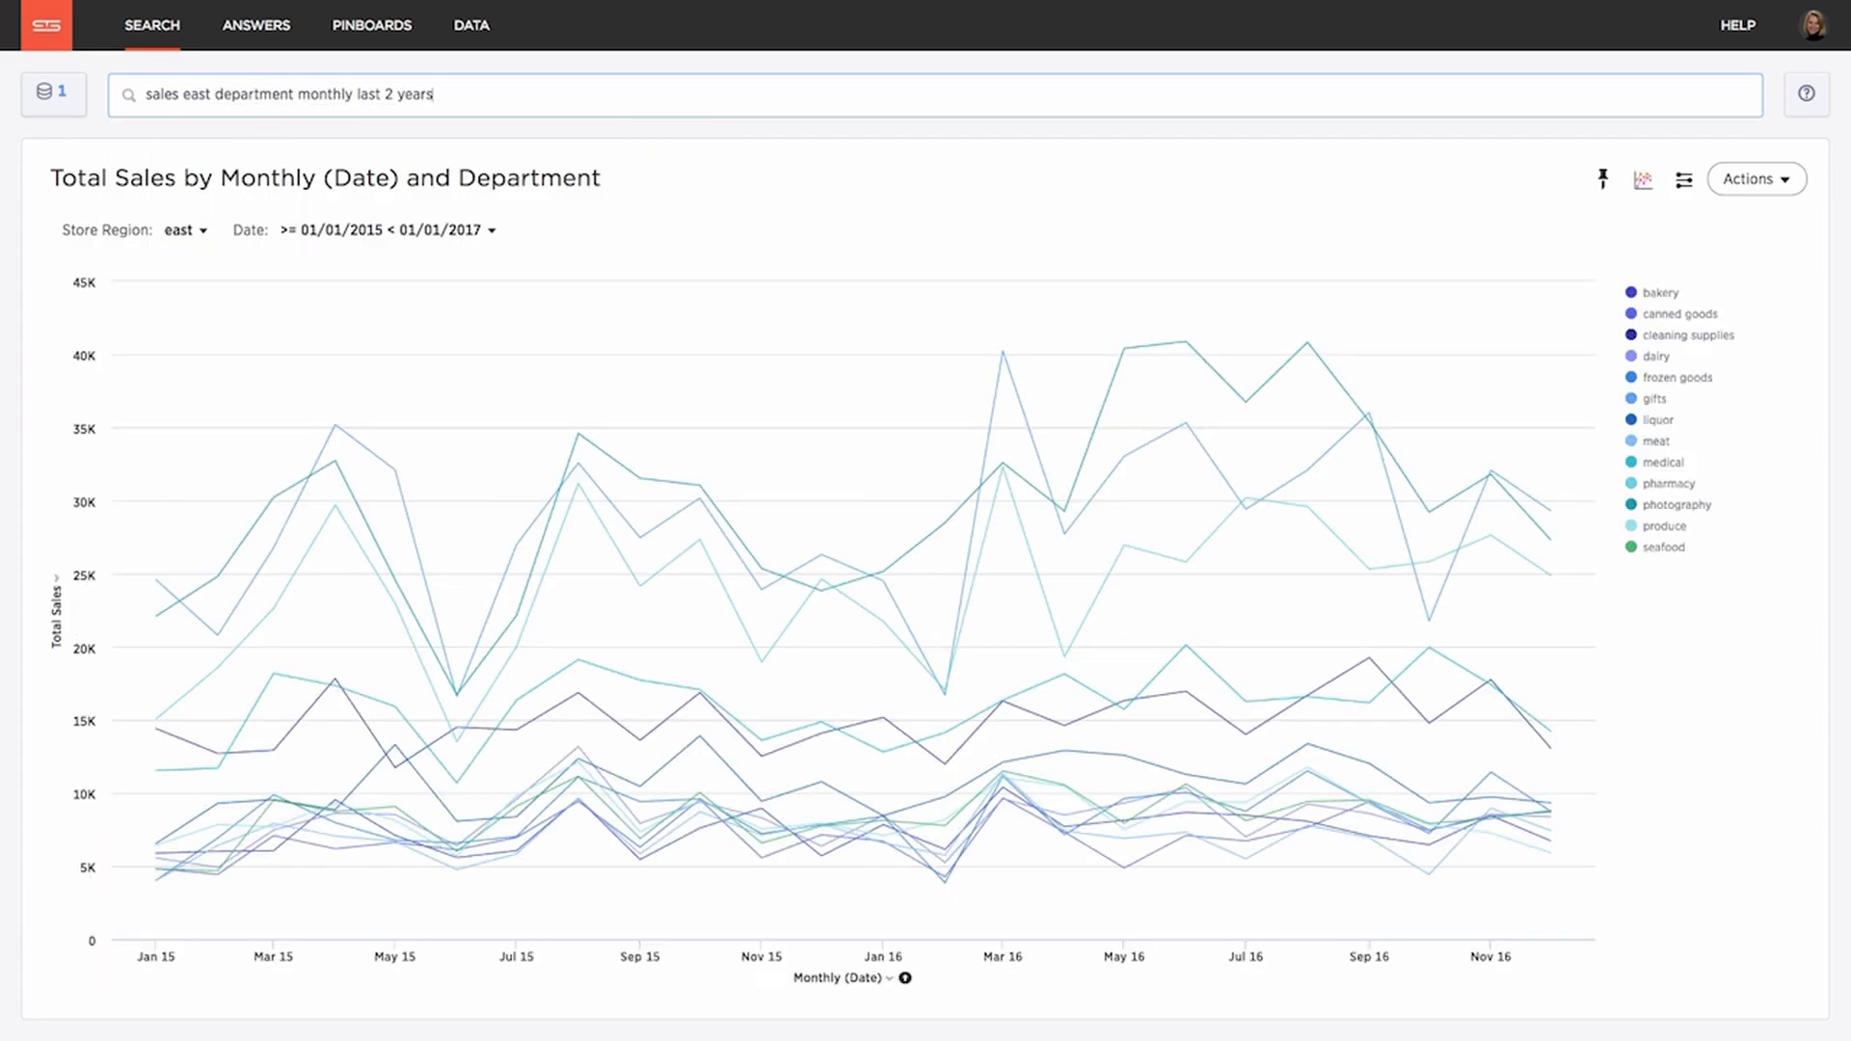
mouse_move(1805, 94)
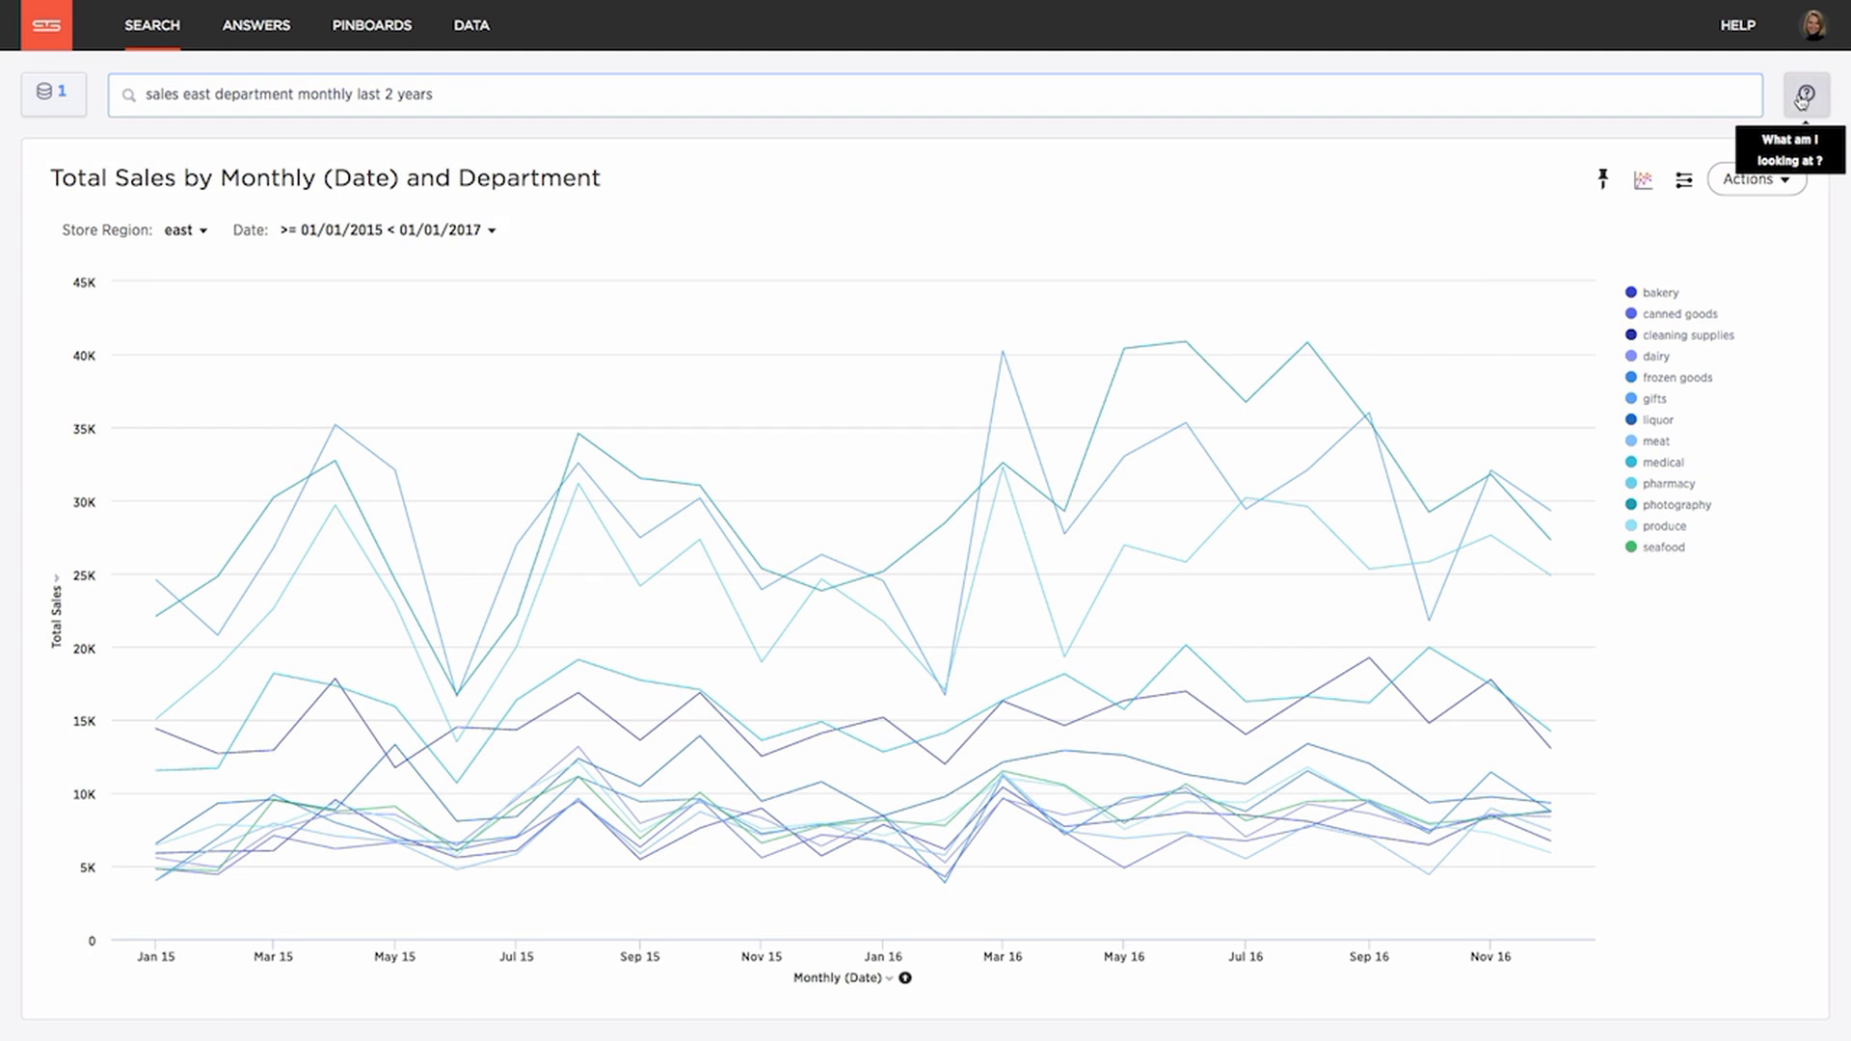
click(1805, 95)
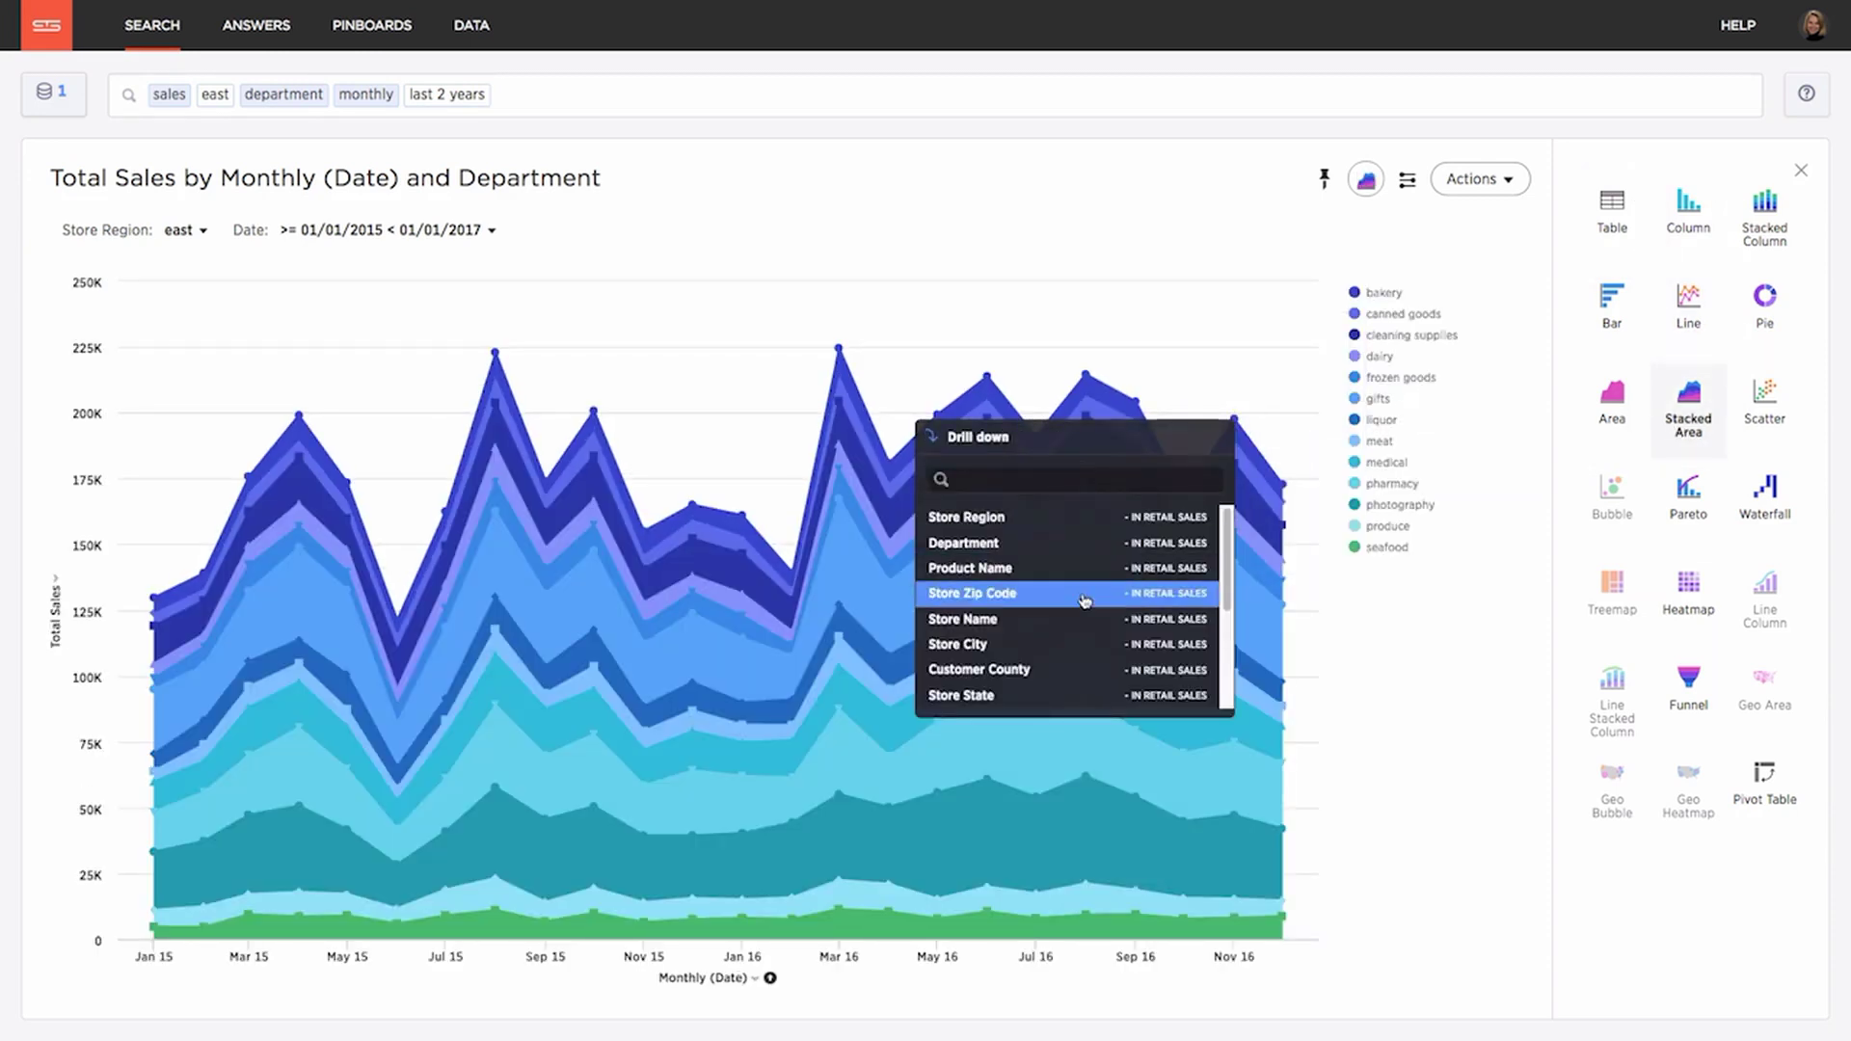
click(962, 696)
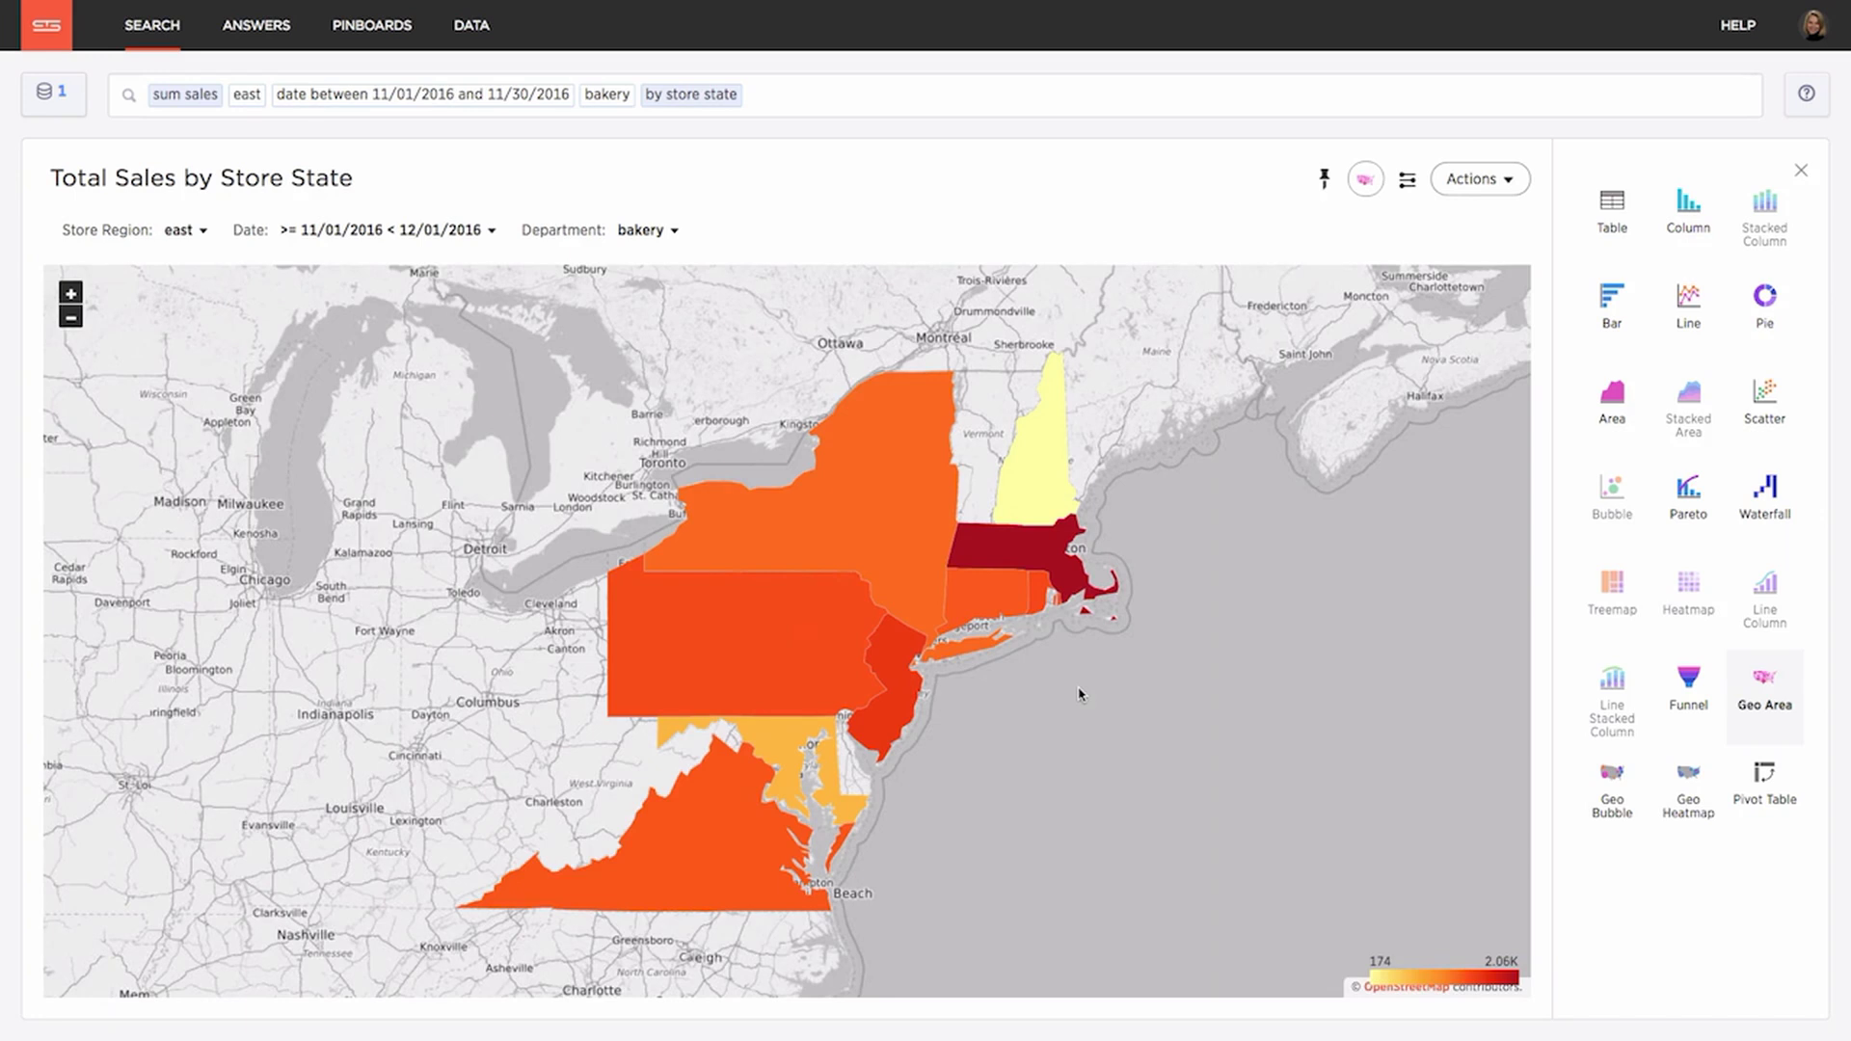